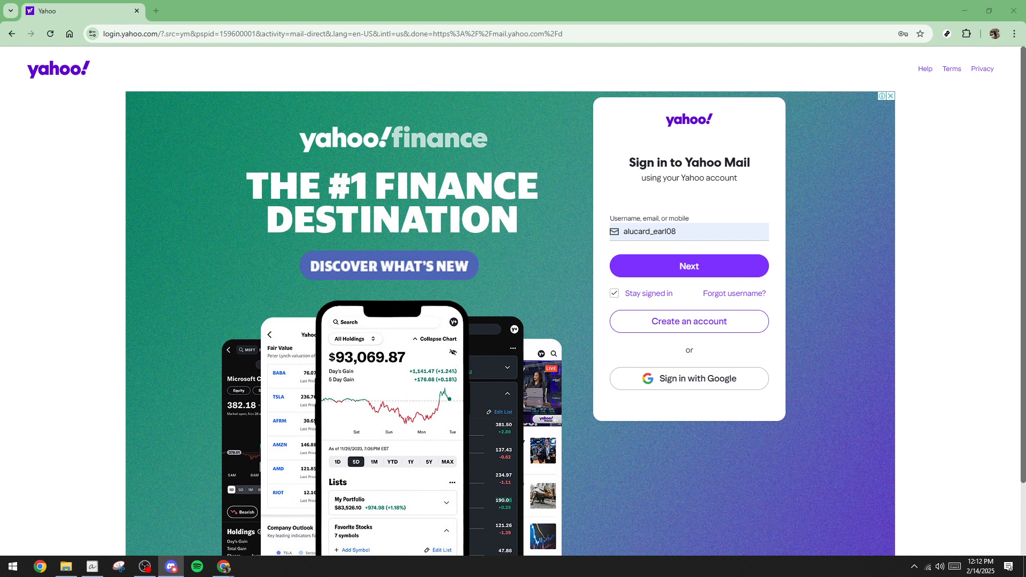
mouse_move(897, 392)
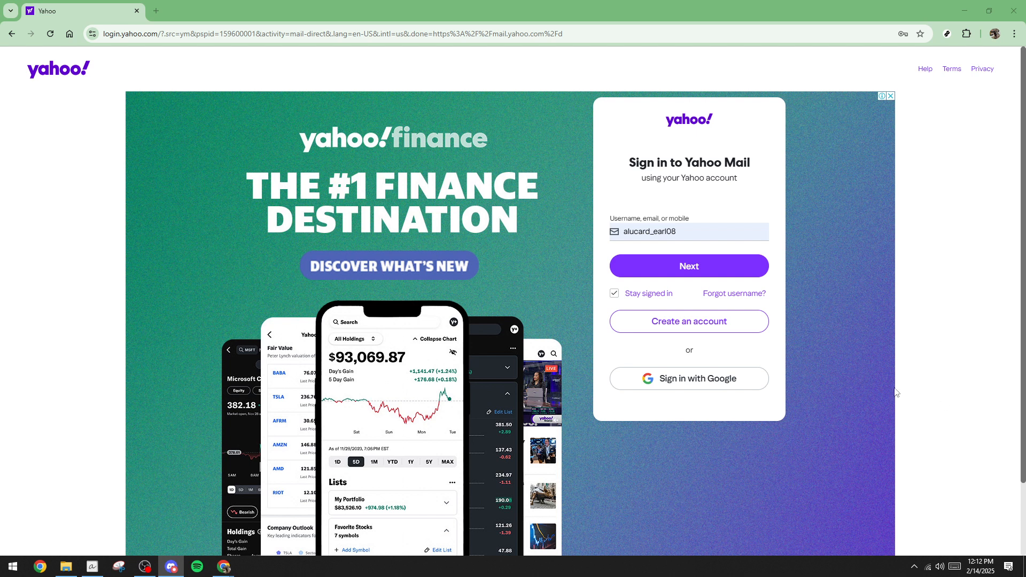
mouse_move(642, 160)
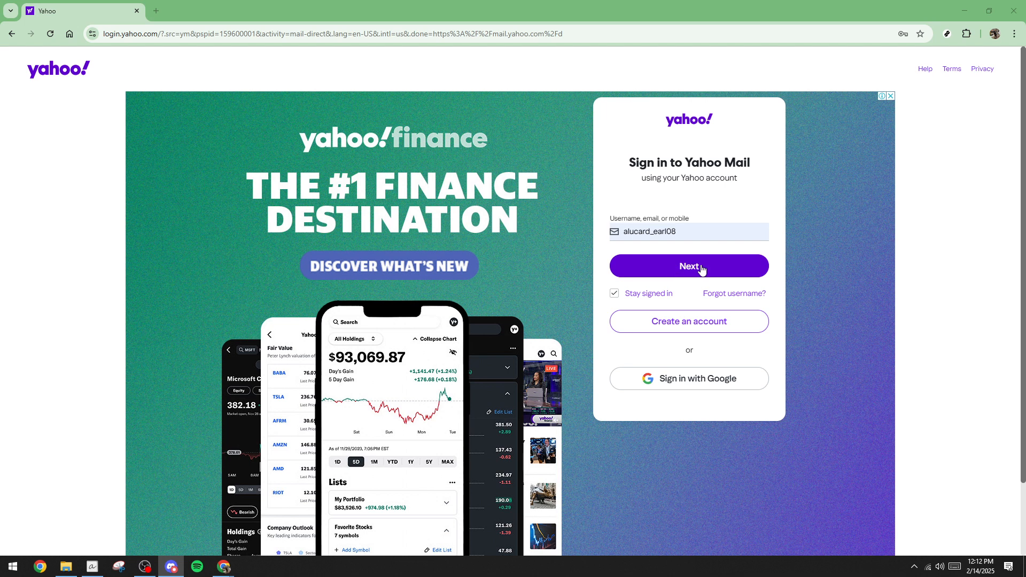
Submit the entered username on the Yahoo sign-in page
click(688, 266)
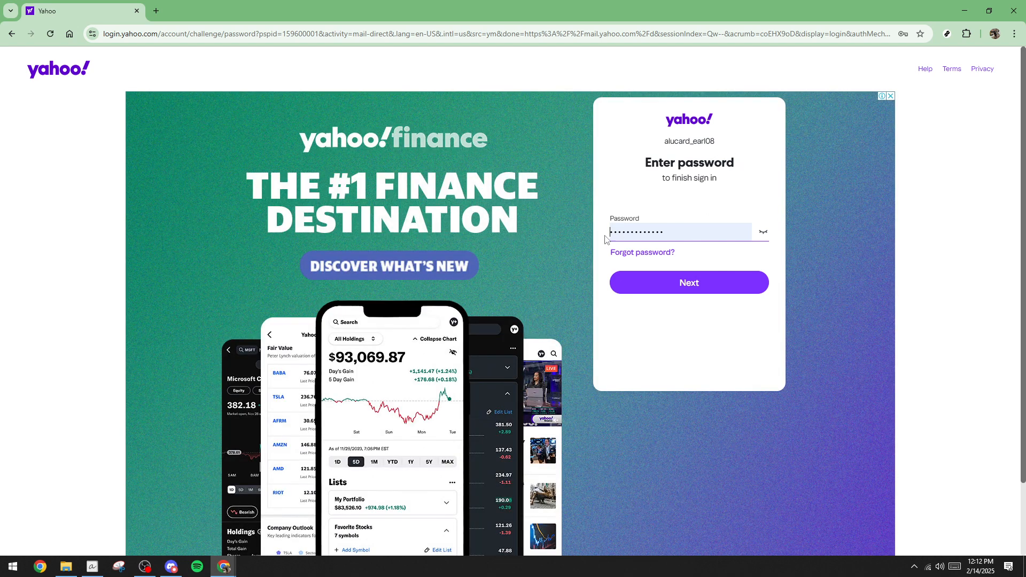
mouse_move(708, 290)
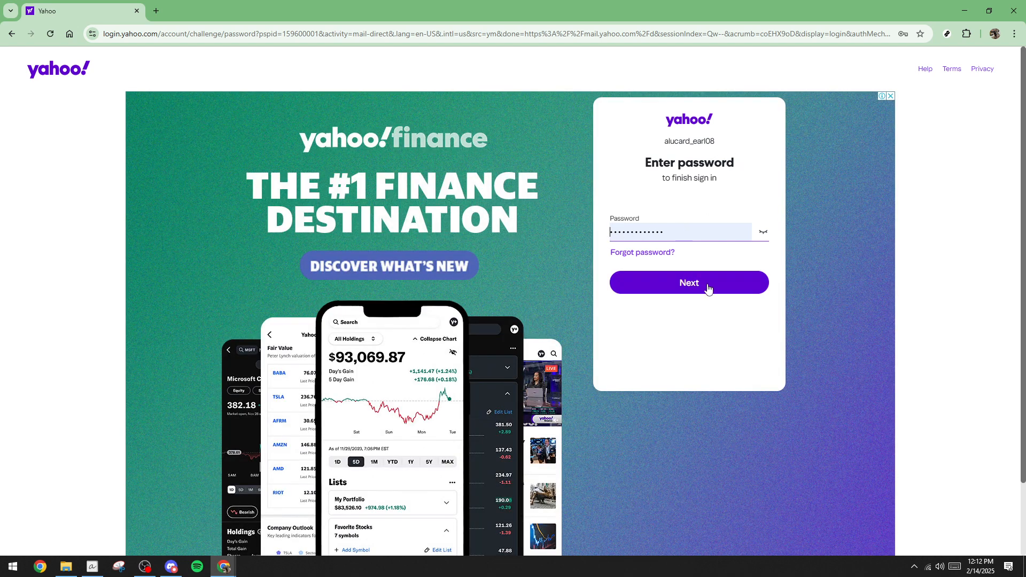
Submit the saved password to complete sign-in and open the inbox
click(689, 282)
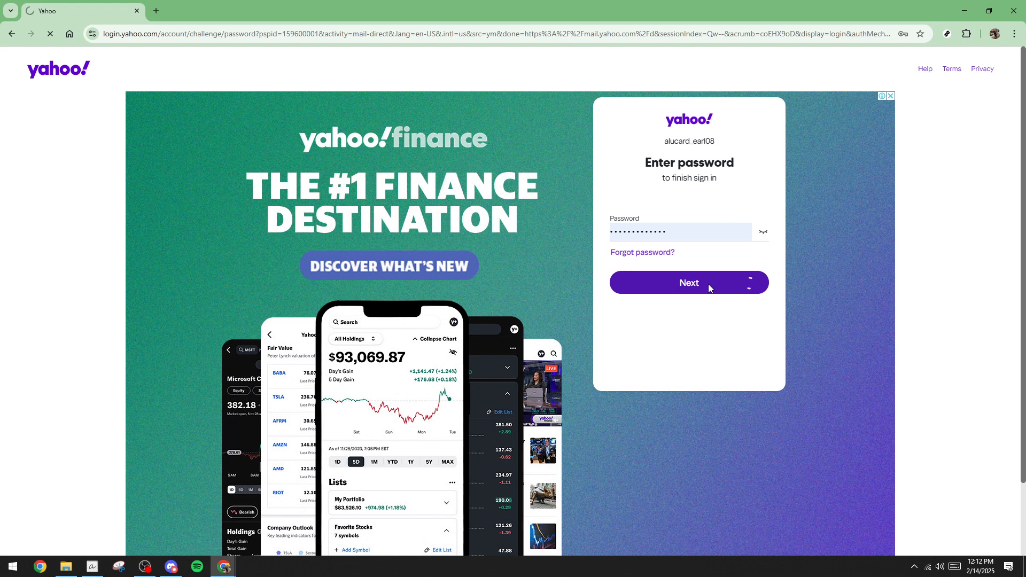
click(688, 282)
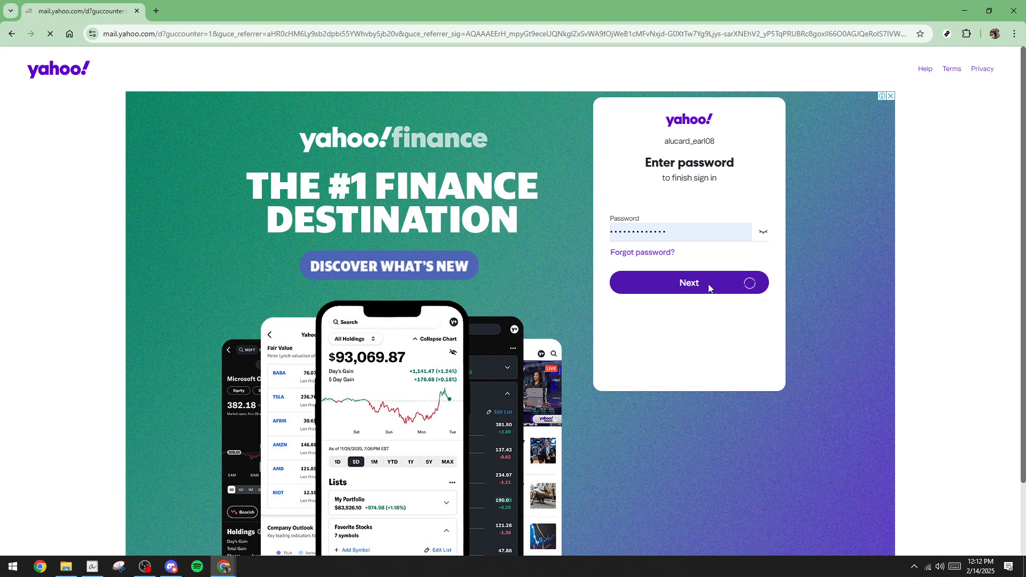
click(688, 282)
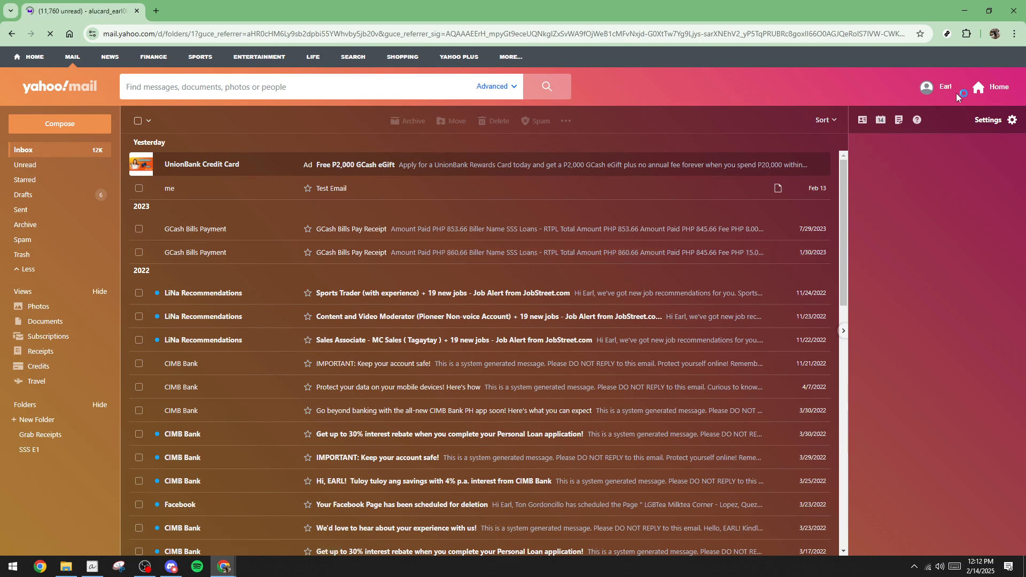
Open Account info from the profile menu at the top right
click(935, 87)
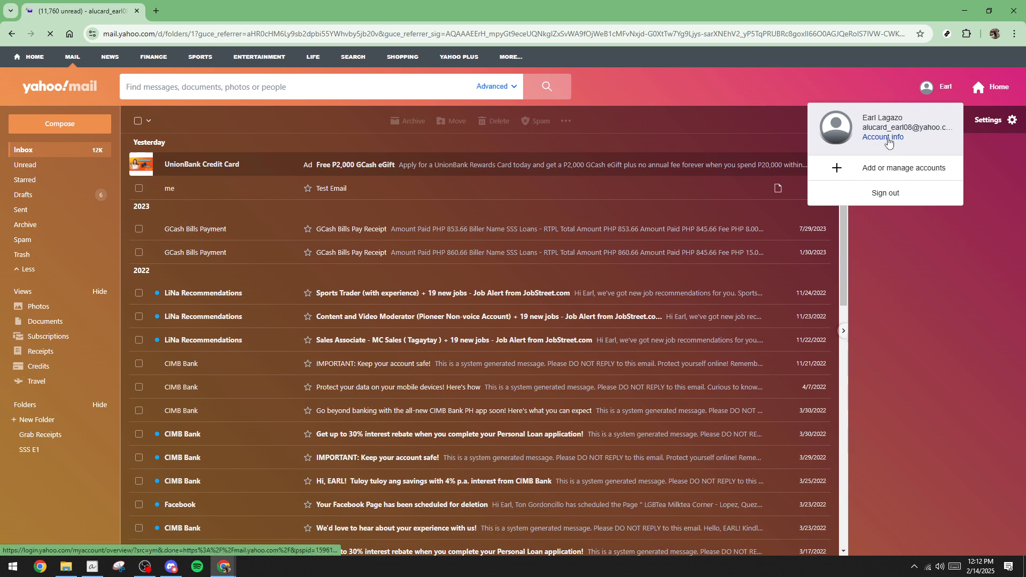
click(882, 137)
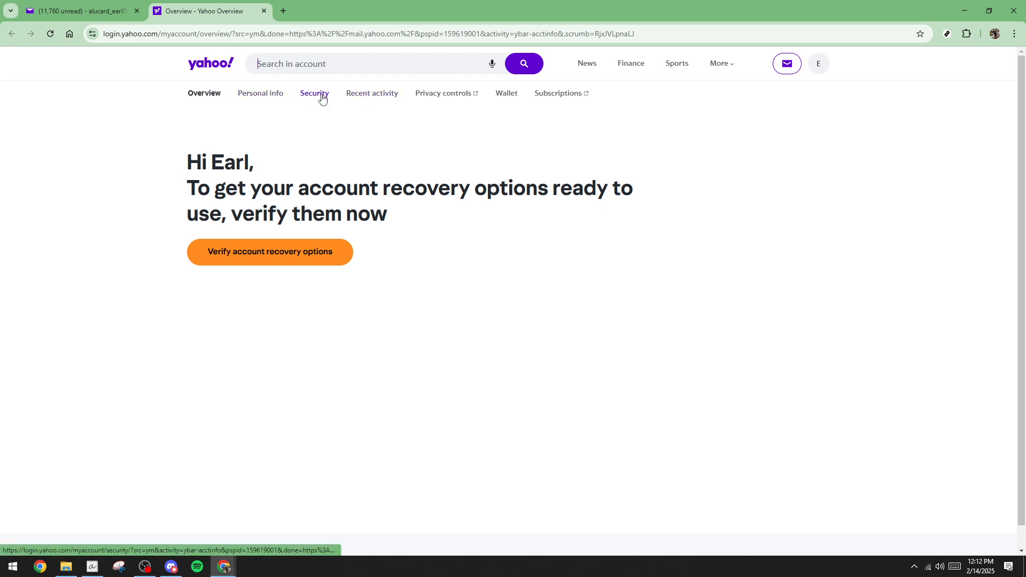
On the Security tab, choose Remove for the unverified recovery phone number
click(314, 93)
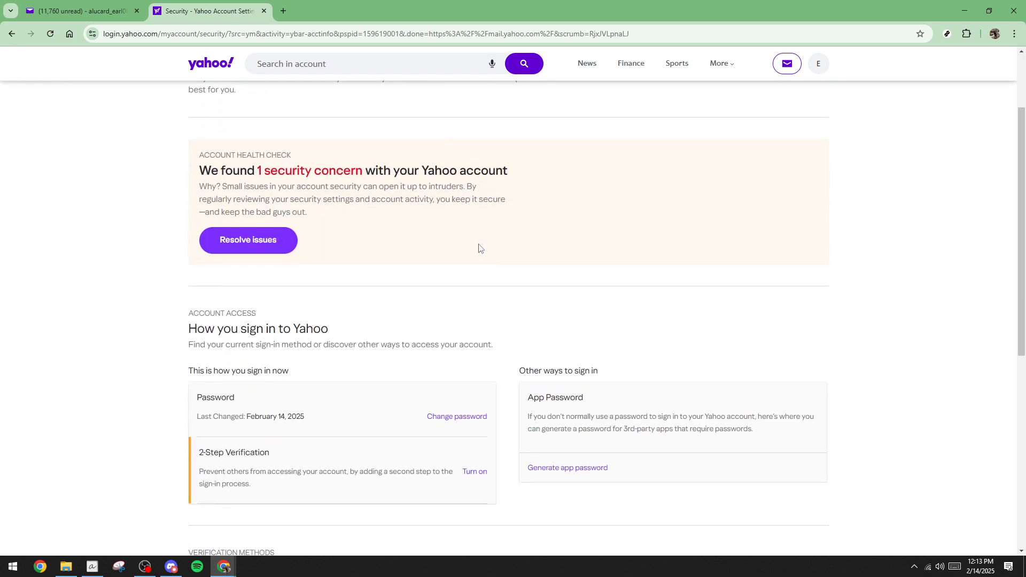
scroll(down, 3)
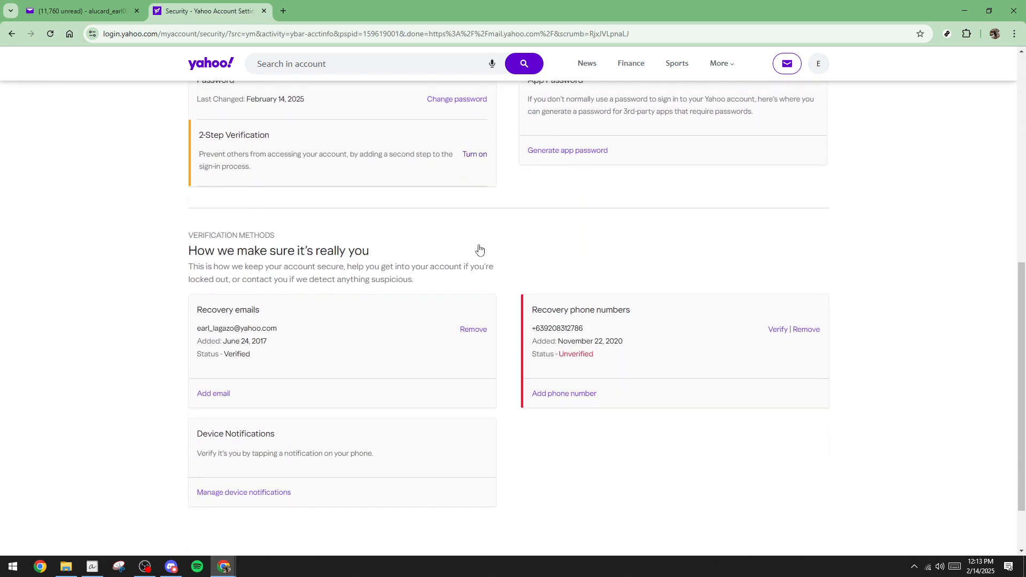
scroll(down, 3)
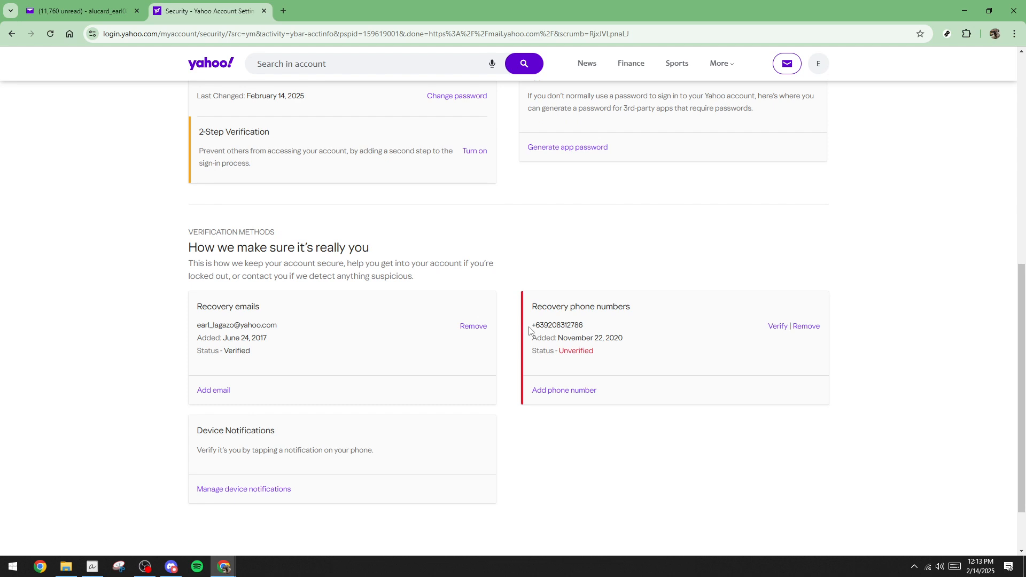
mouse_move(793, 352)
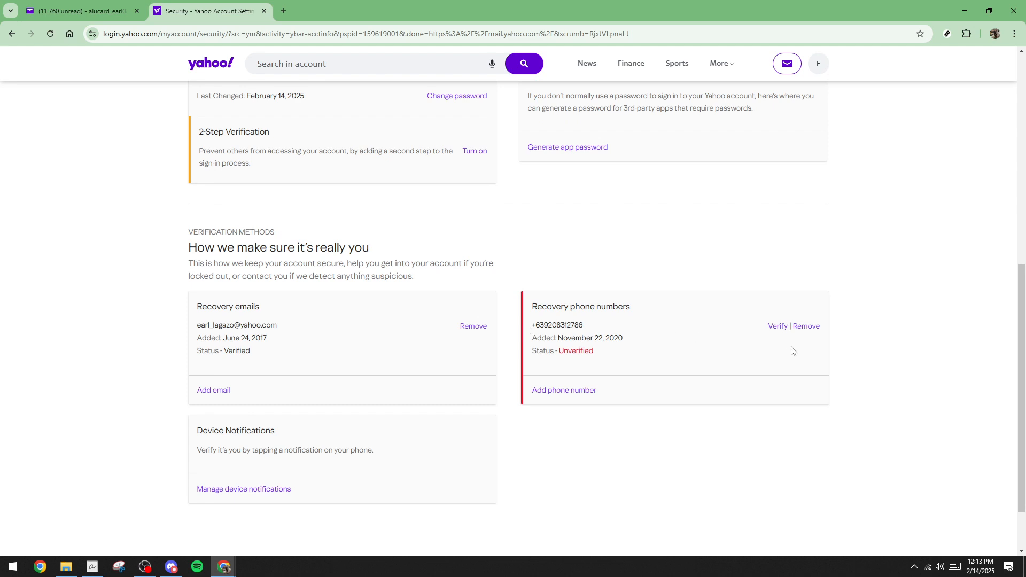
click(807, 326)
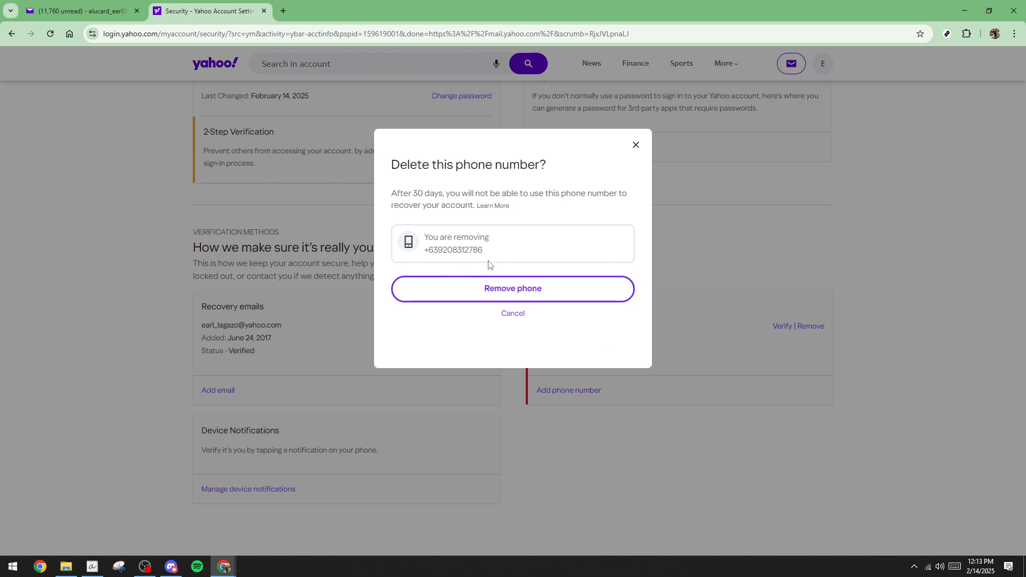
mouse_move(512, 288)
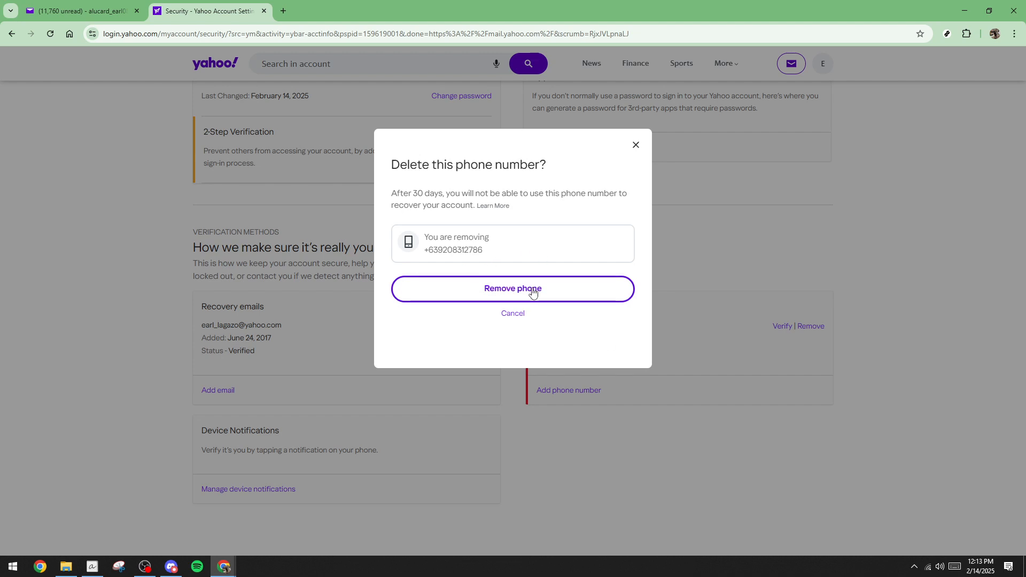
Confirm Remove phone in the Delete this phone number dialog
click(512, 289)
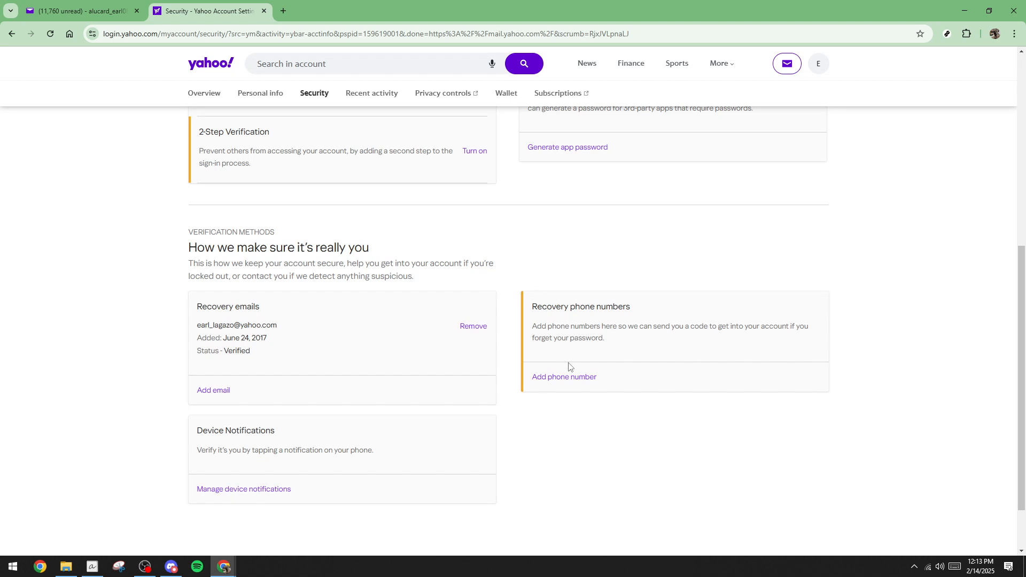
Add the suggested Philippines (+63) recovery number and request a verification code by text
click(563, 377)
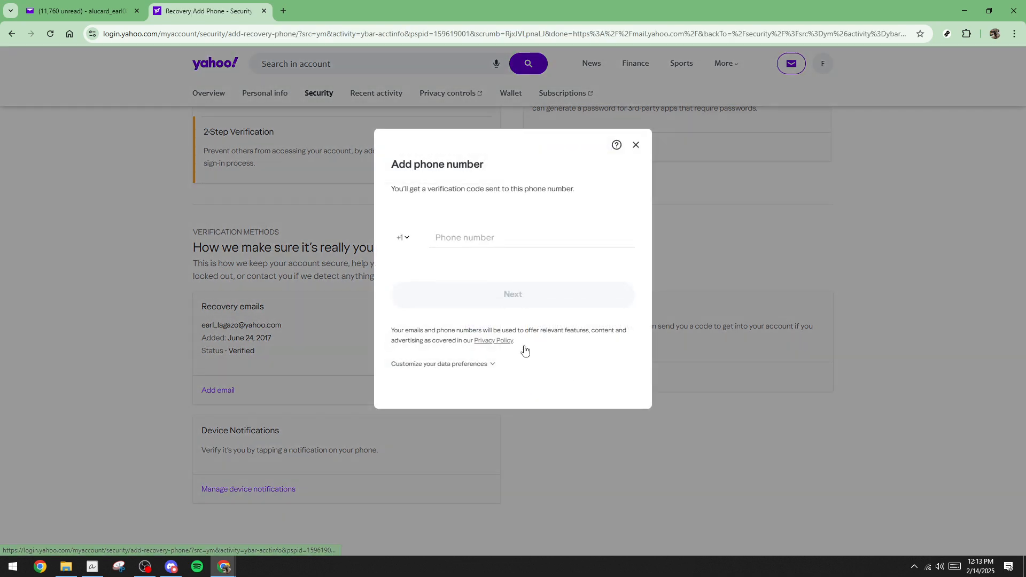
click(402, 237)
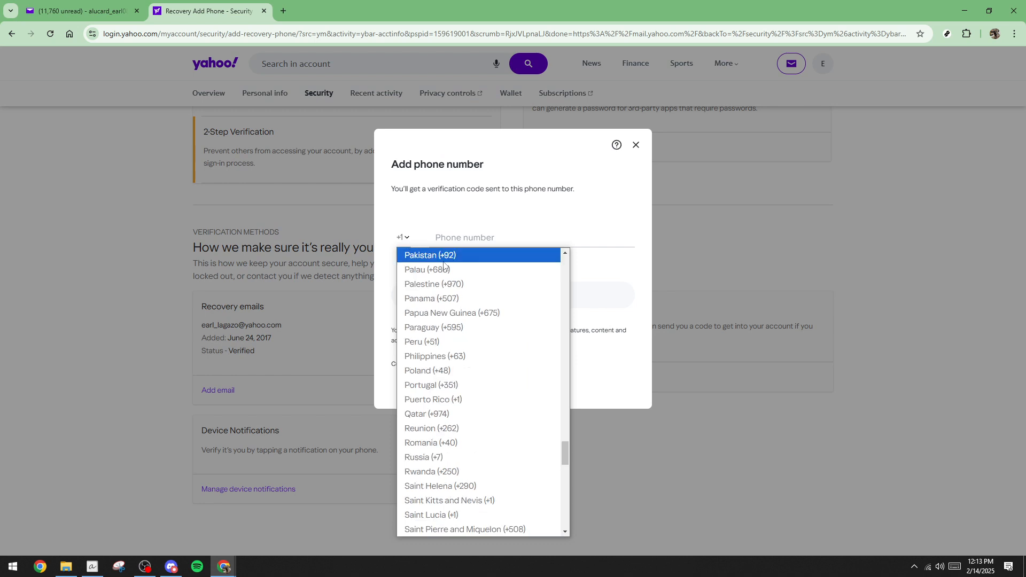
mouse_move(444, 355)
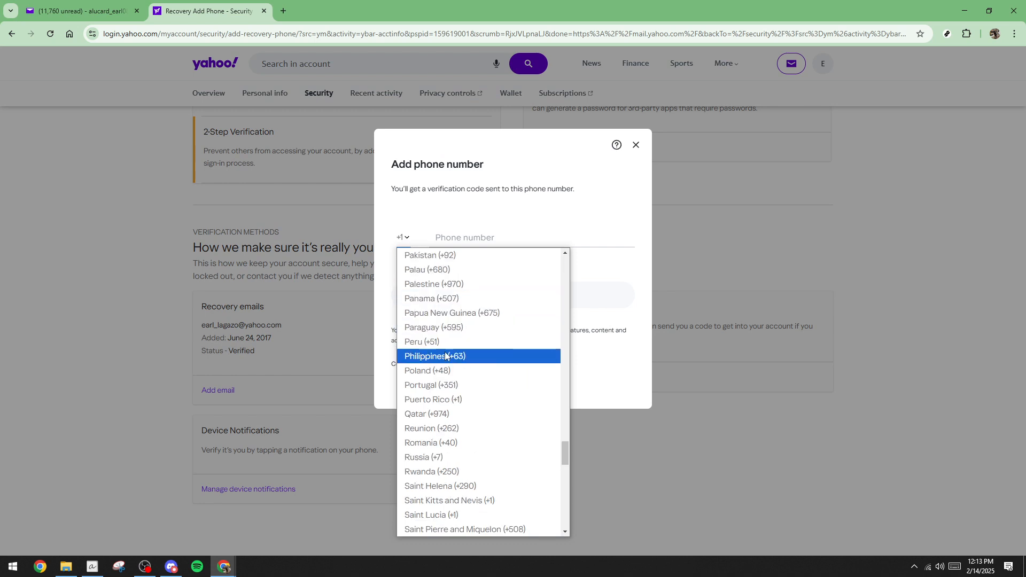
click(435, 356)
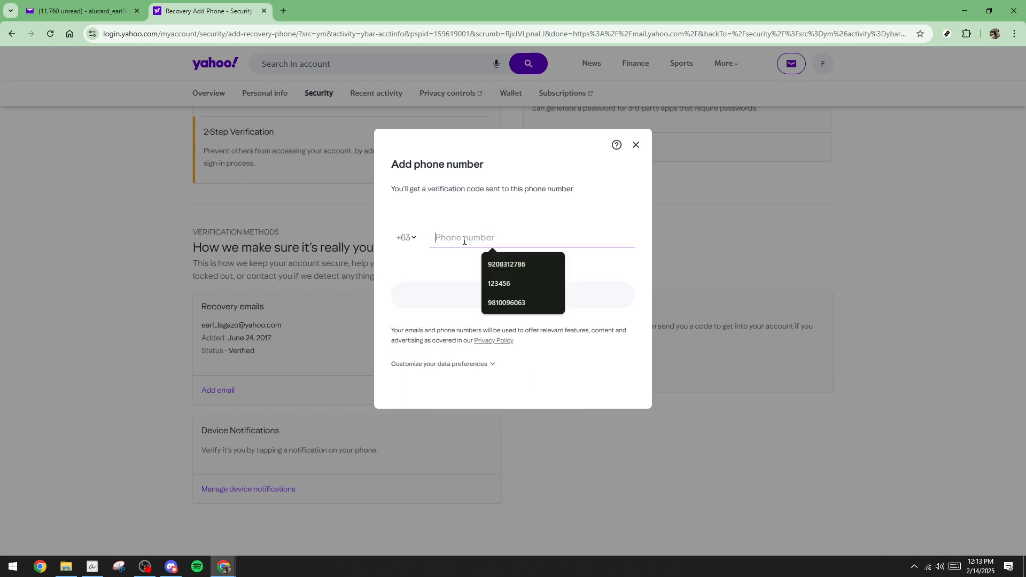
click(506, 302)
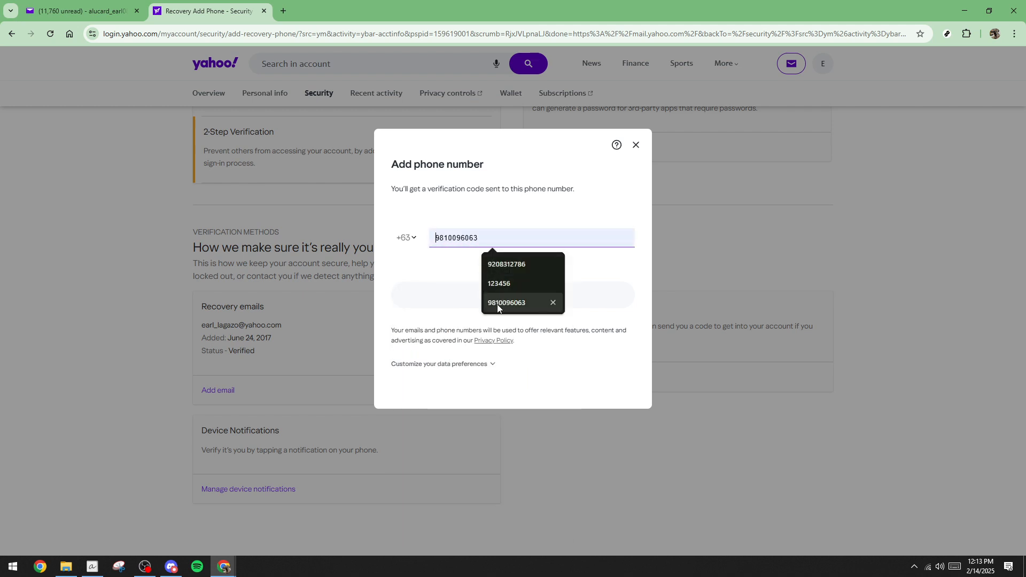
click(506, 303)
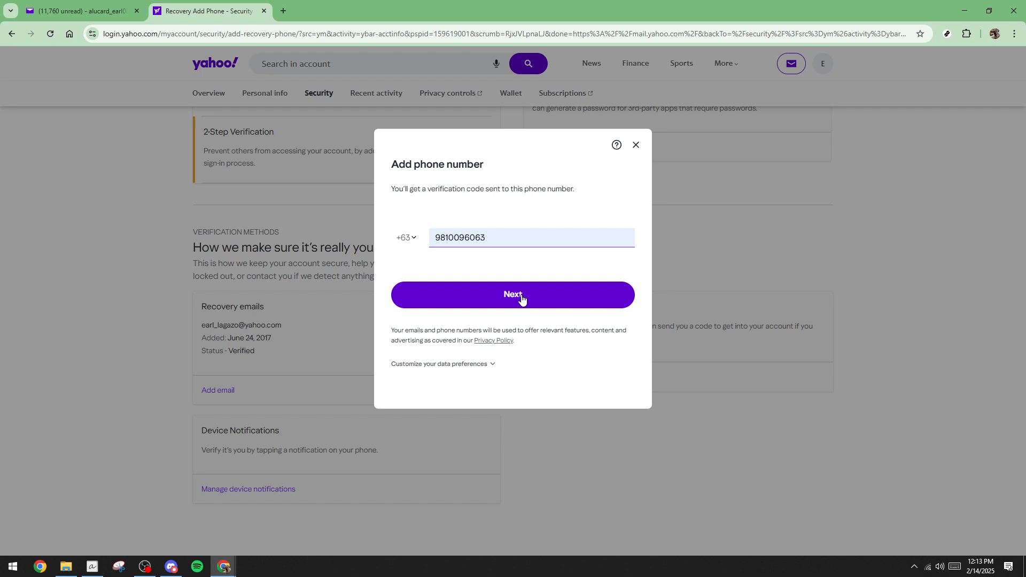
click(513, 295)
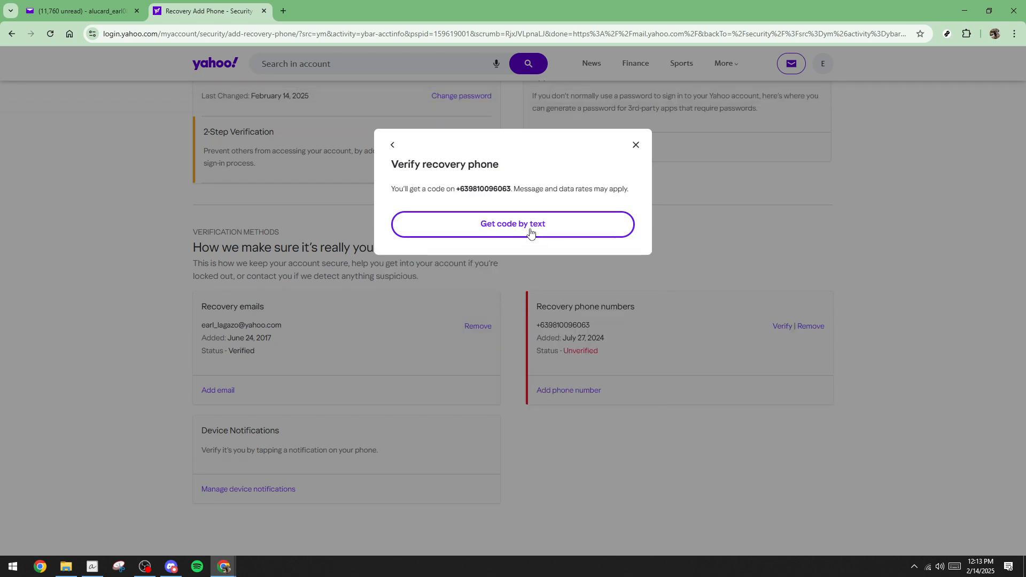
click(512, 224)
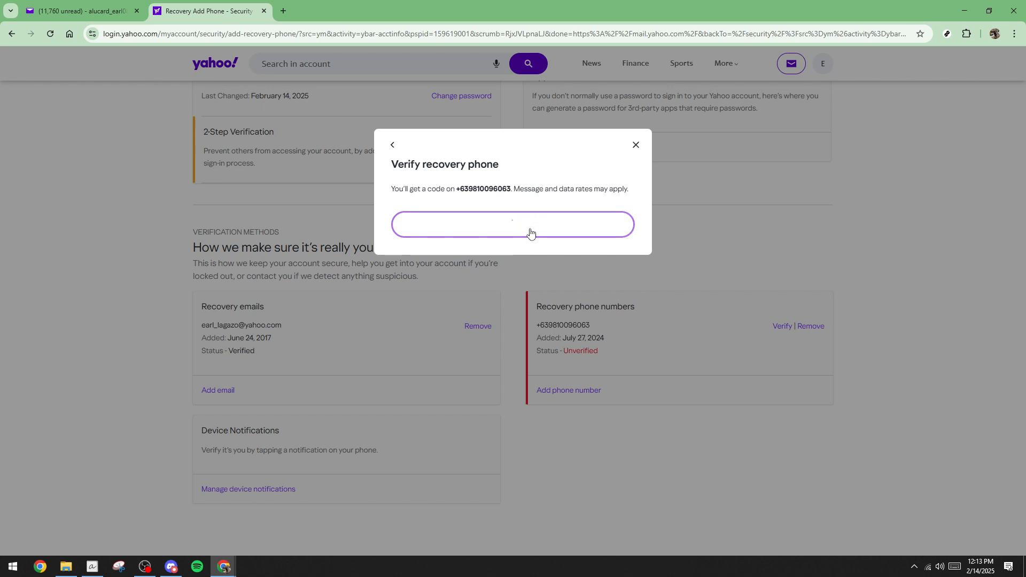
click(512, 224)
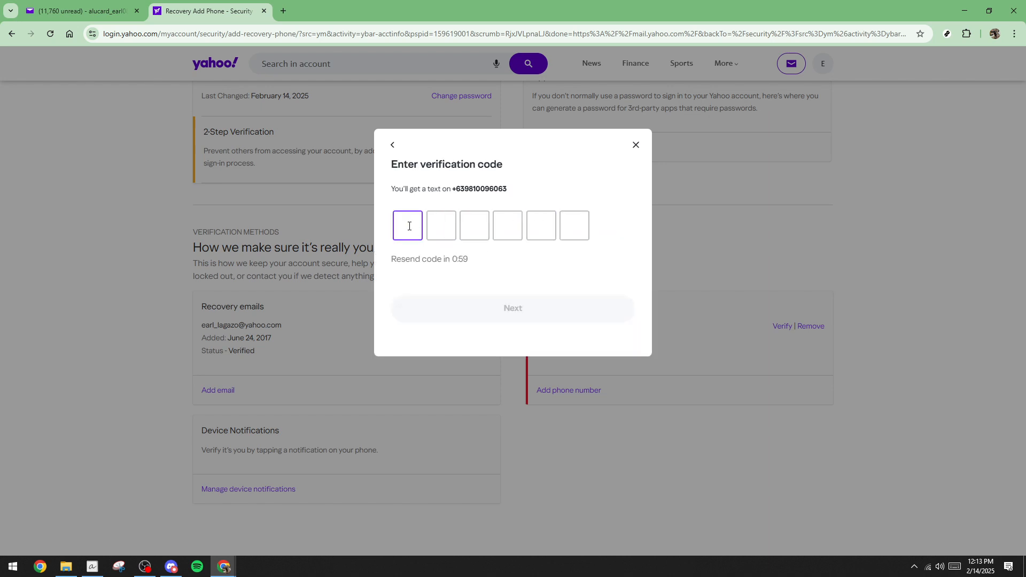
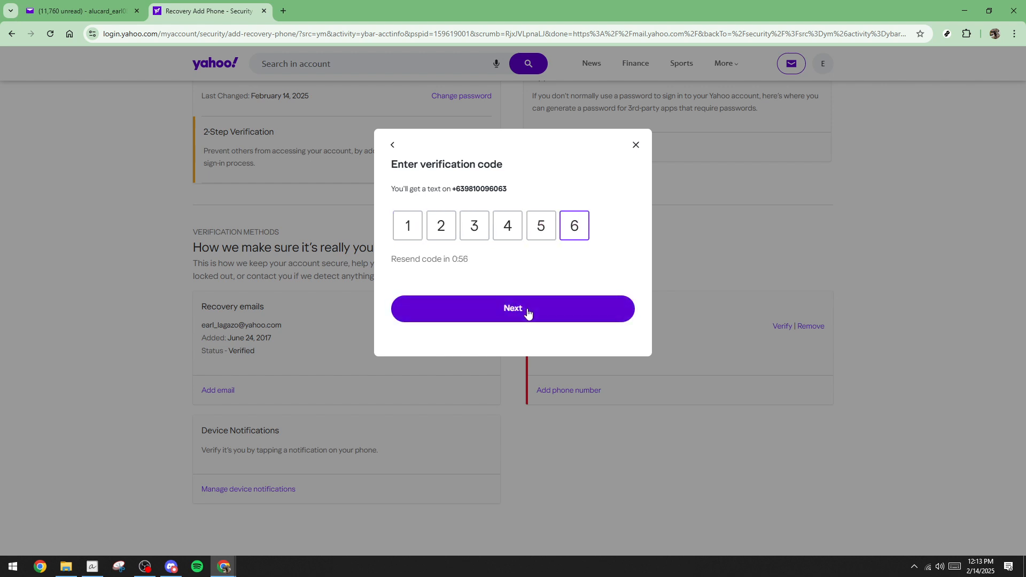